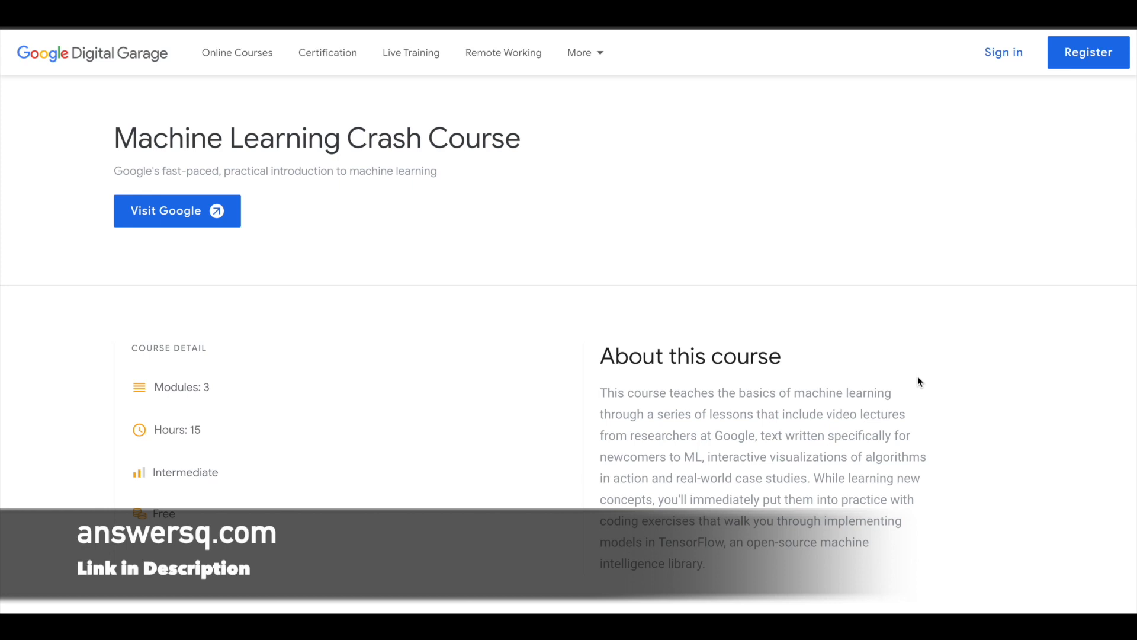
pyautogui.moveTo(911, 396)
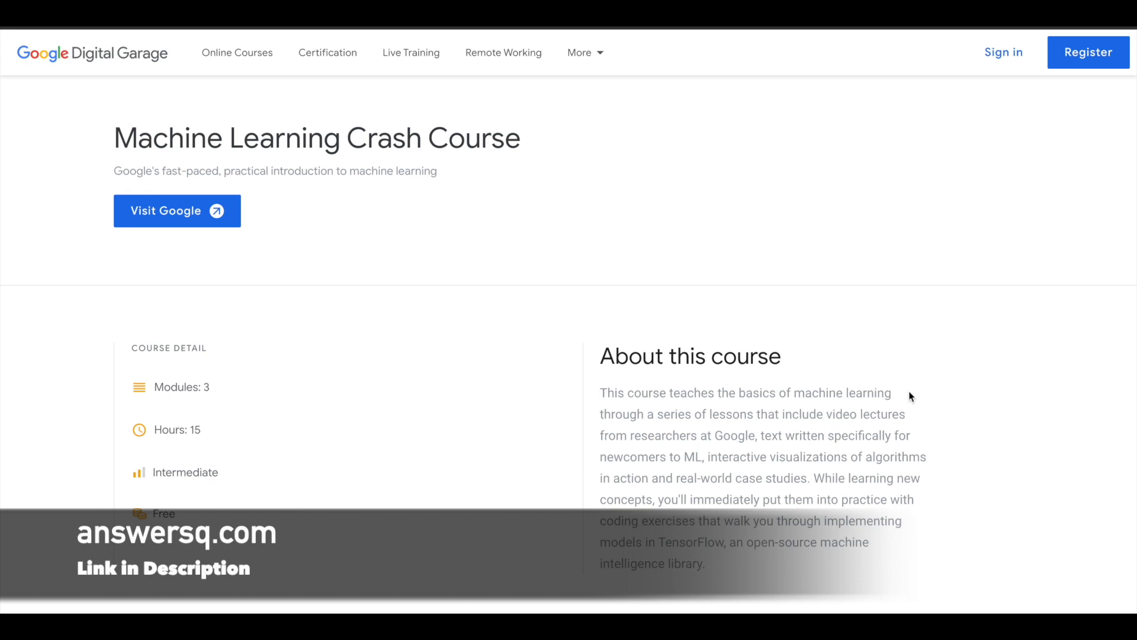
pyautogui.moveTo(881, 305)
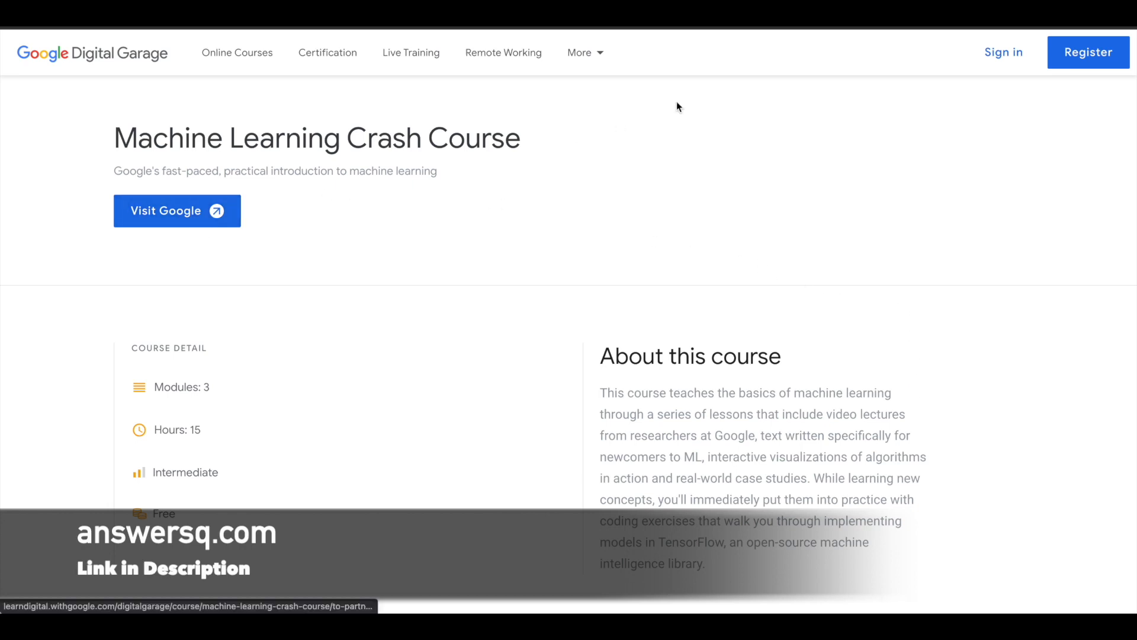
# - Go to the Machine Learning Crash Course on Google's own site
pyautogui.click(177, 211)
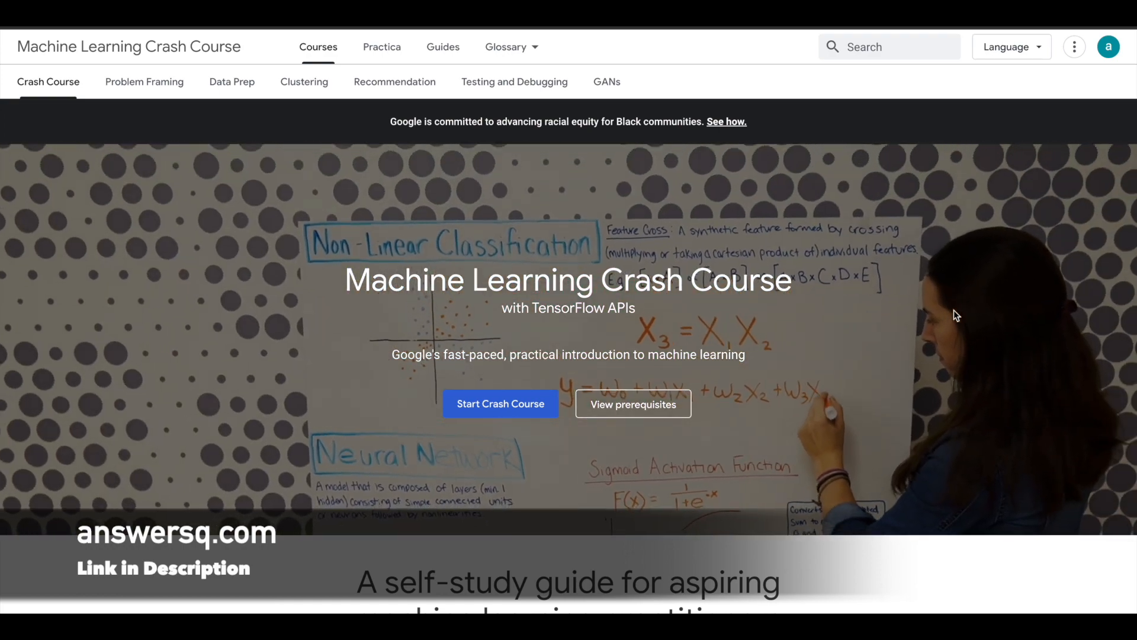
pyautogui.scroll(-3)
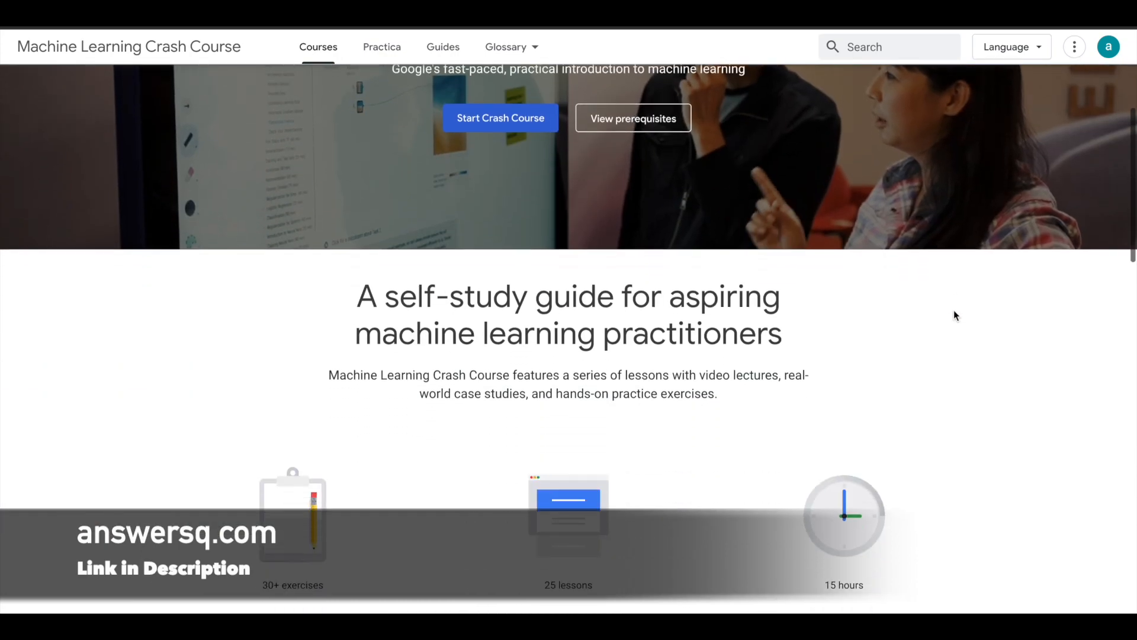
pyautogui.scroll(-3)
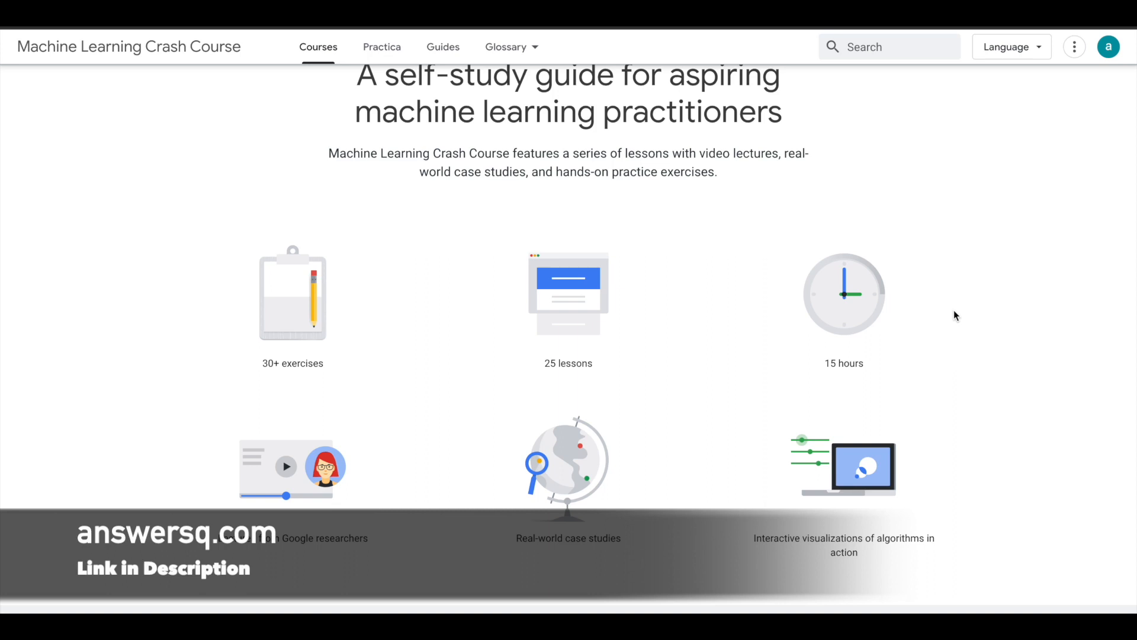
pyautogui.scroll(-3)
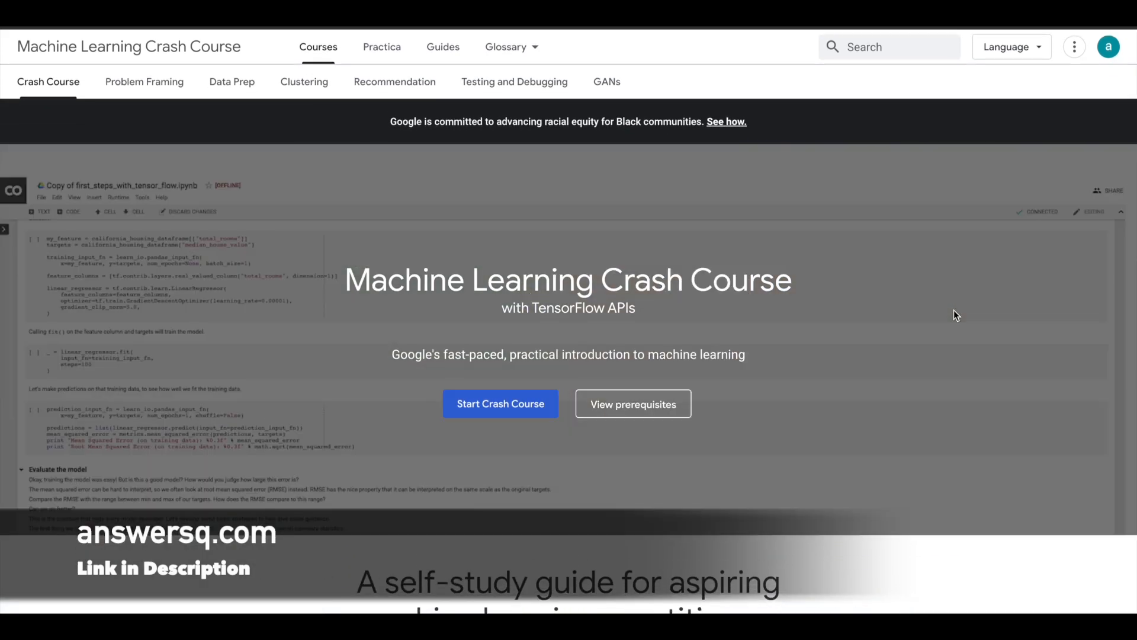
pyautogui.moveTo(932, 203)
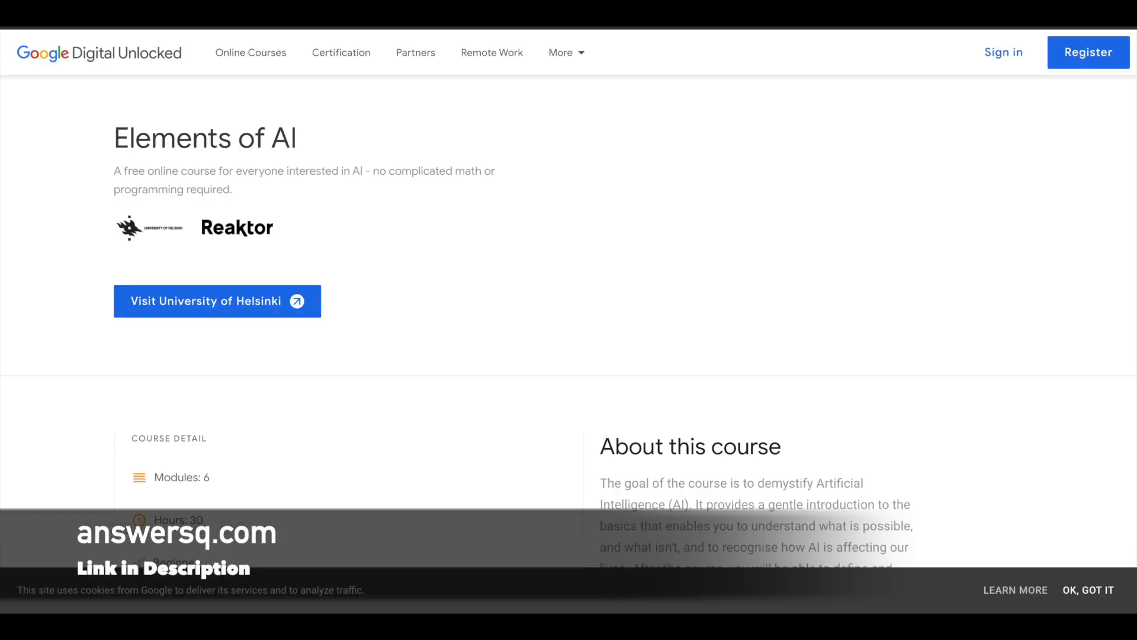
pyautogui.moveTo(721, 220)
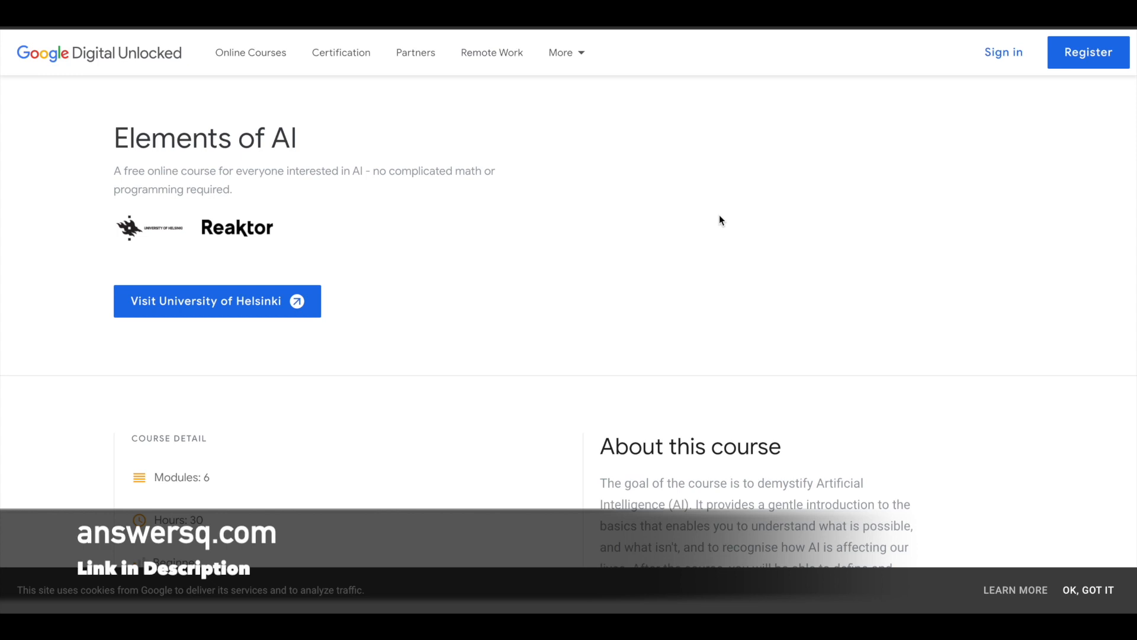
# - Go to the Elements of AI website from its University of Helsinki listing
pyautogui.scroll(-3)
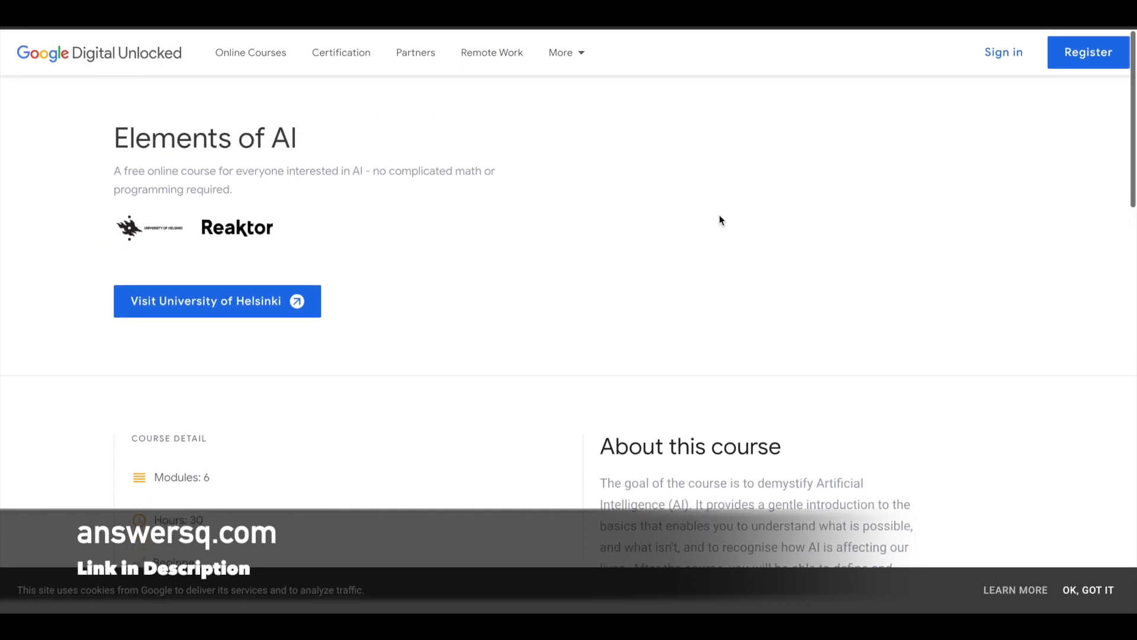
pyautogui.moveTo(446, 238)
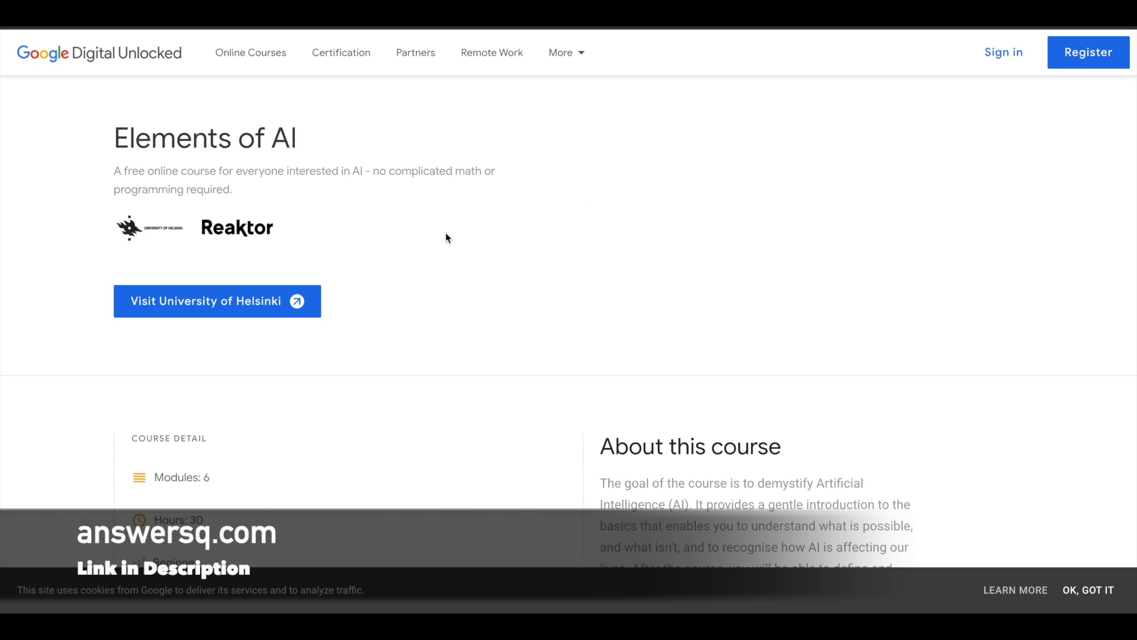
pyautogui.click(216, 301)
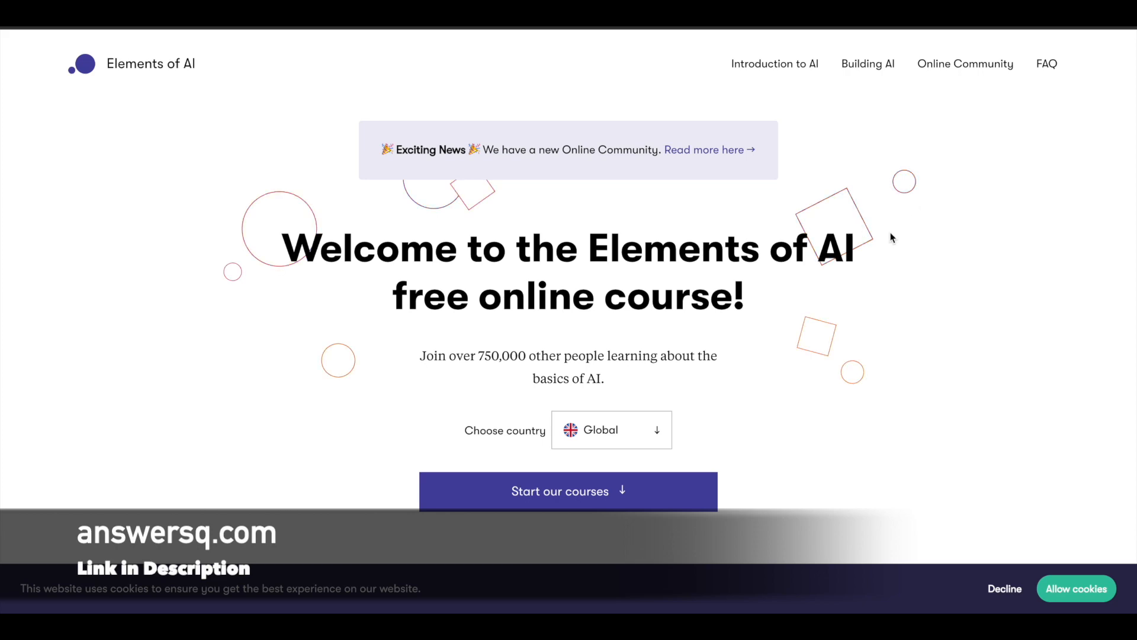
# - Scroll to the Part 1 Introduction to AI and Part 2 Building AI course cards
pyautogui.scroll(-3)
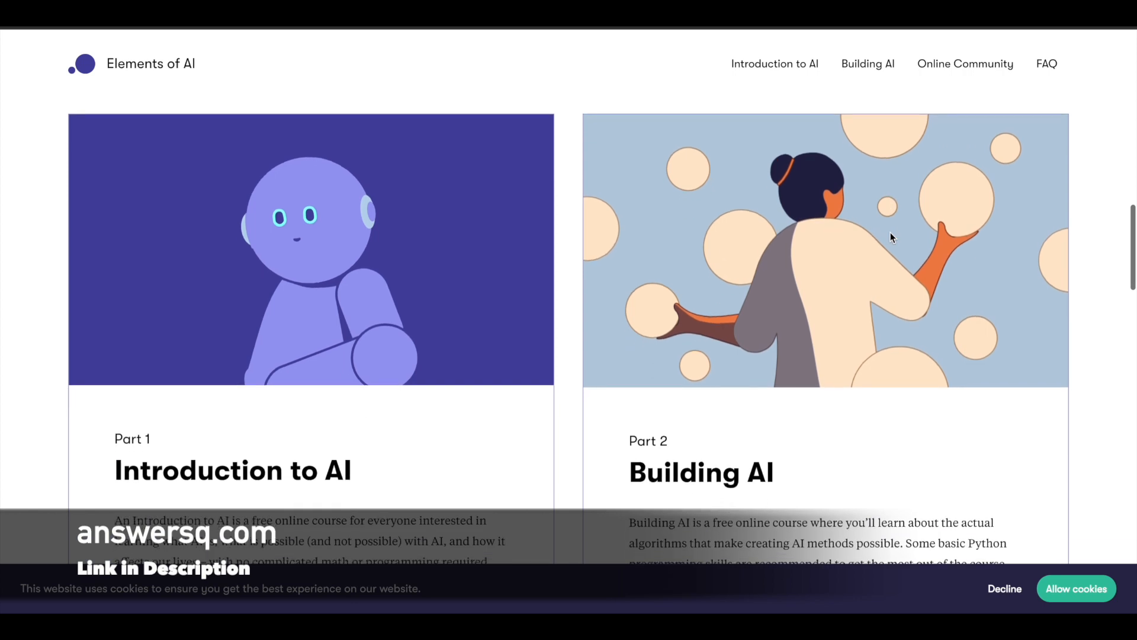
pyautogui.scroll(-3)
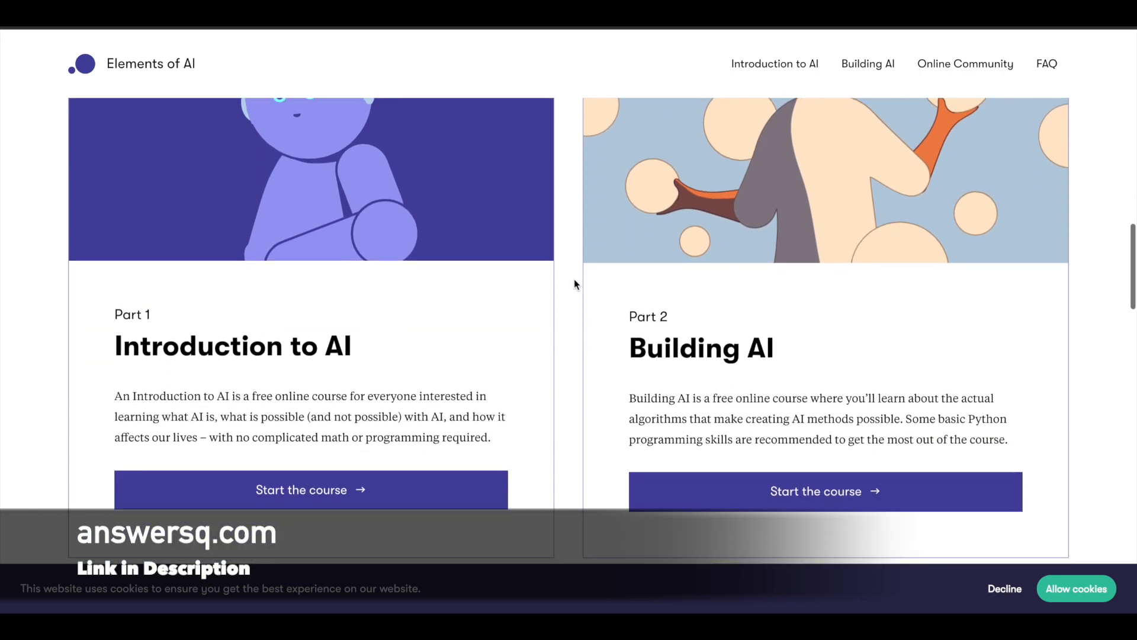
pyautogui.moveTo(641, 331)
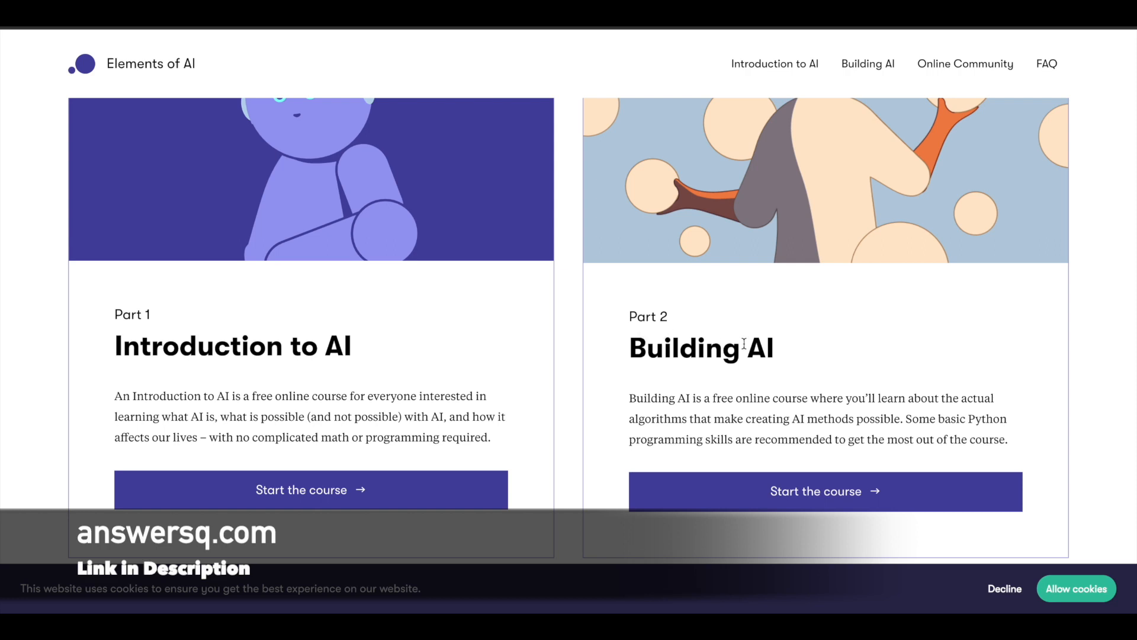
pyautogui.moveTo(753, 388)
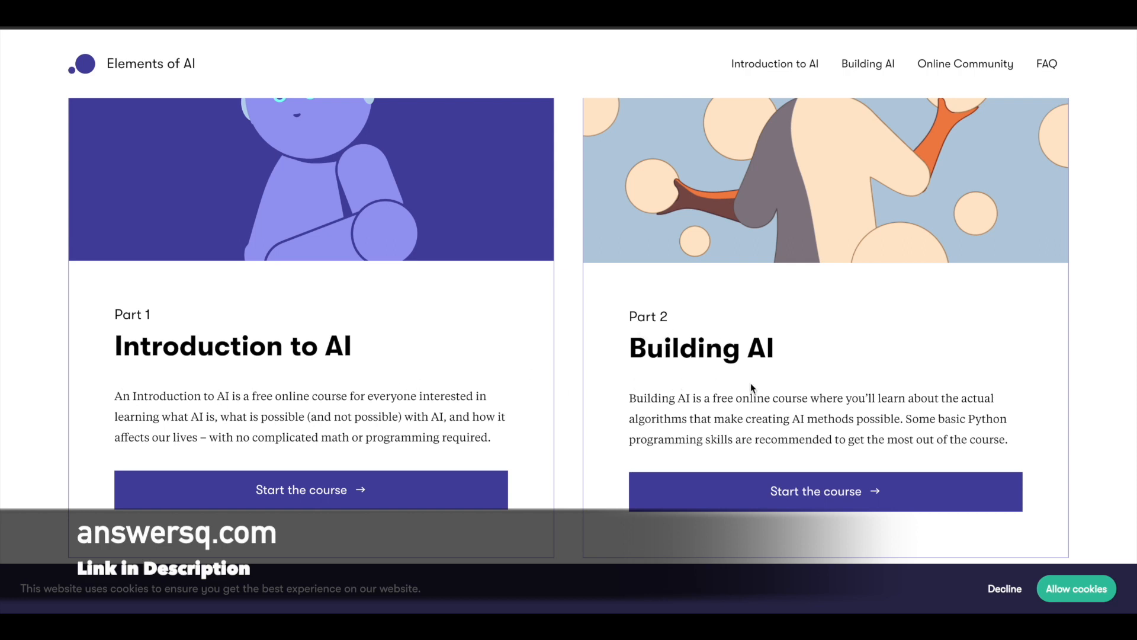
pyautogui.moveTo(355, 355)
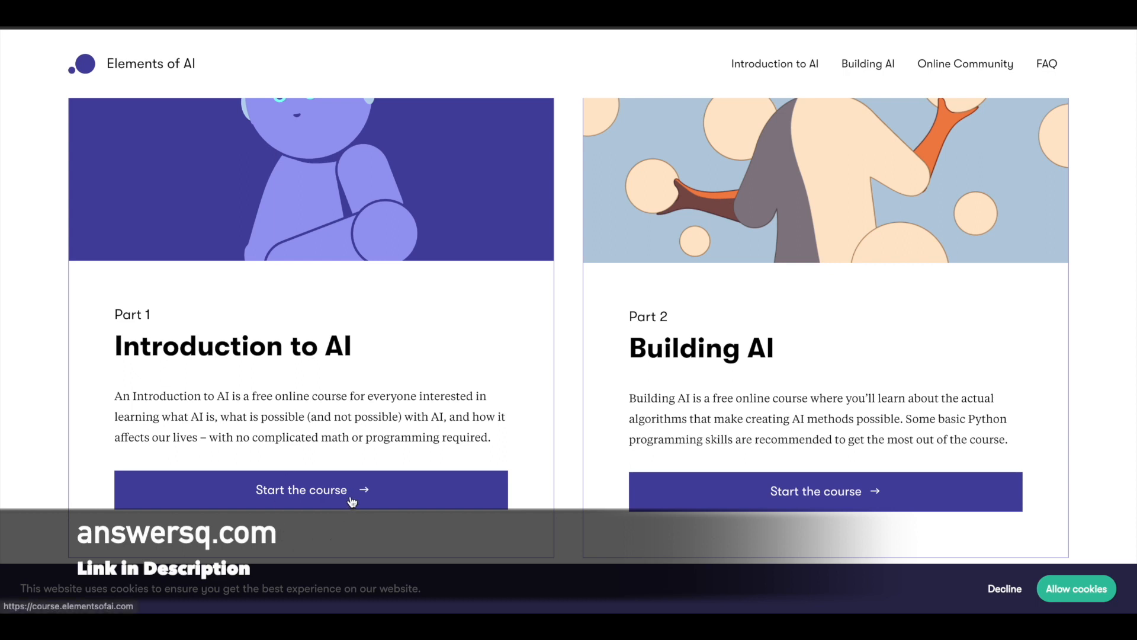
pyautogui.moveTo(540, 429)
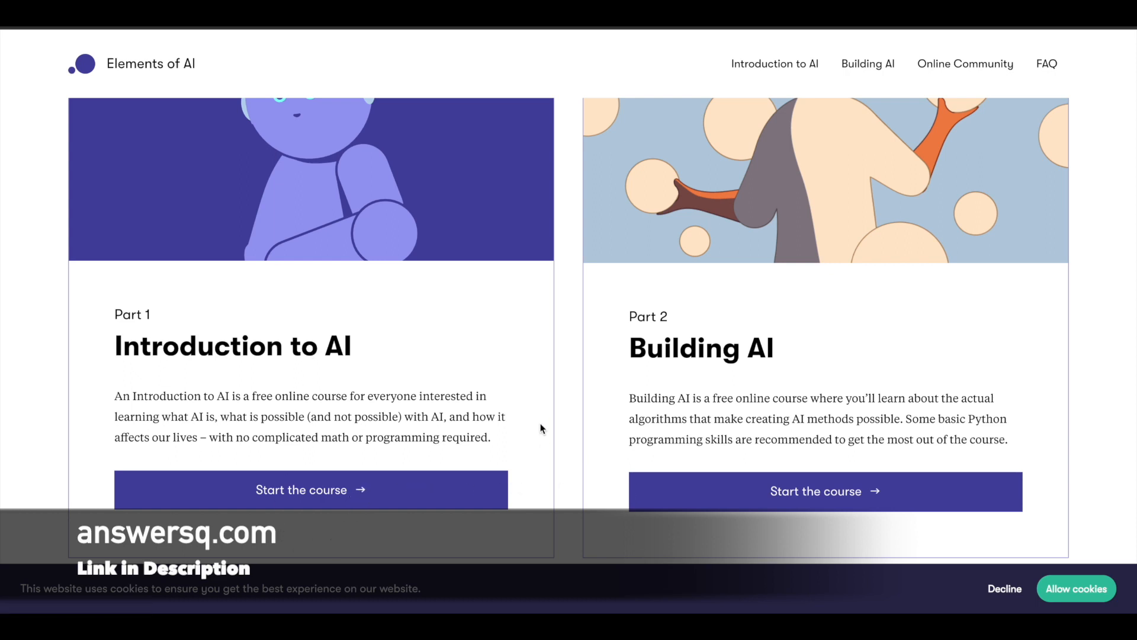
pyautogui.moveTo(549, 359)
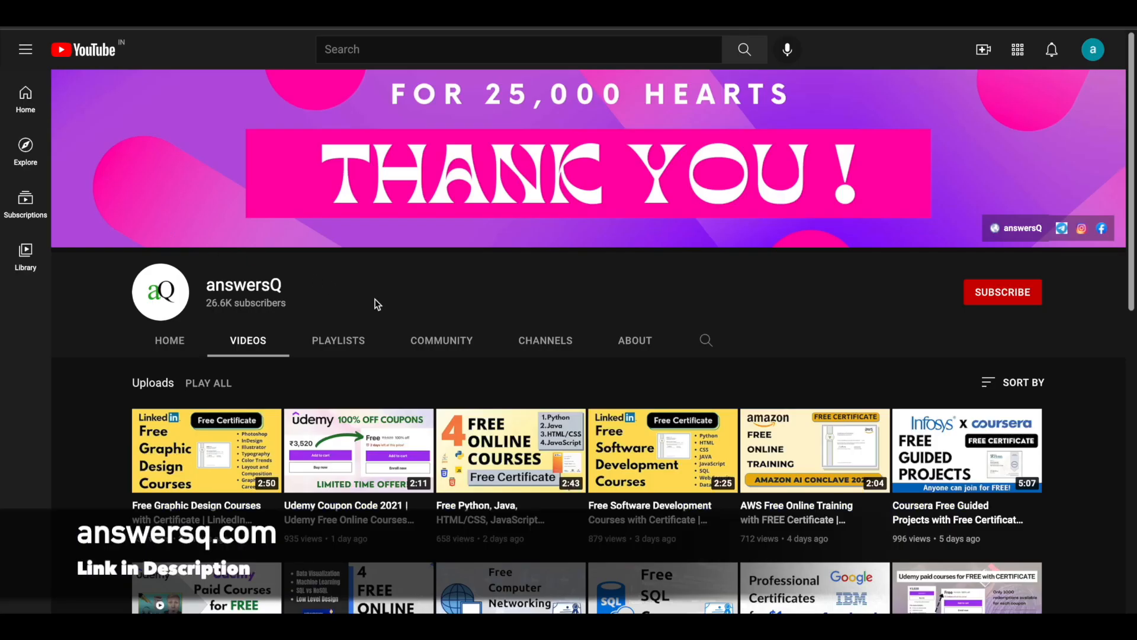
pyautogui.moveTo(687, 321)
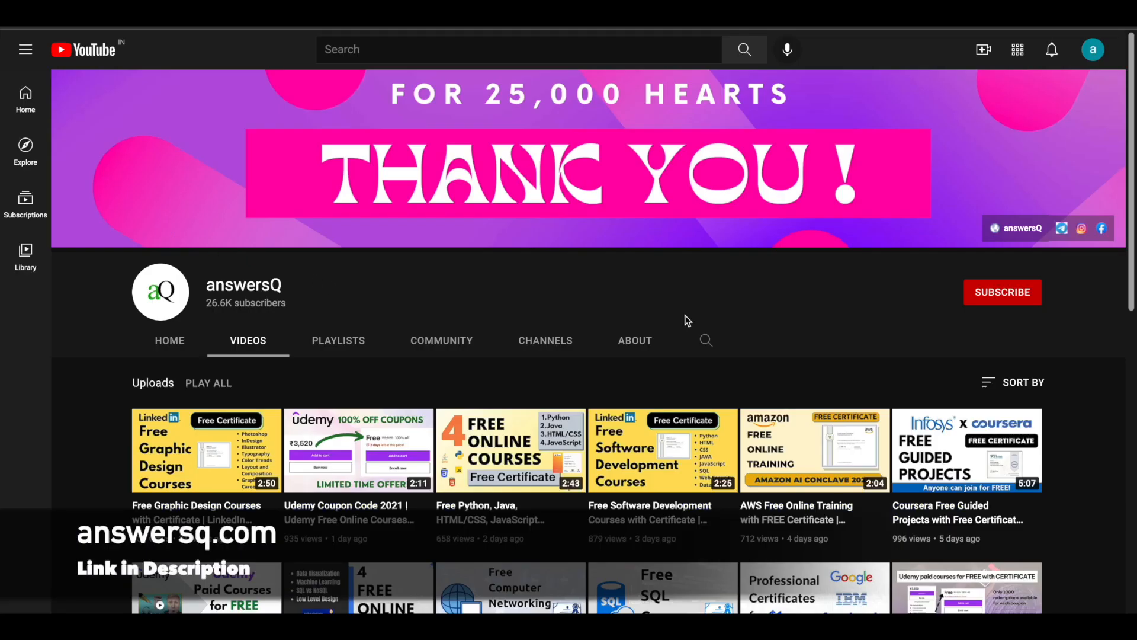
pyautogui.moveTo(993, 305)
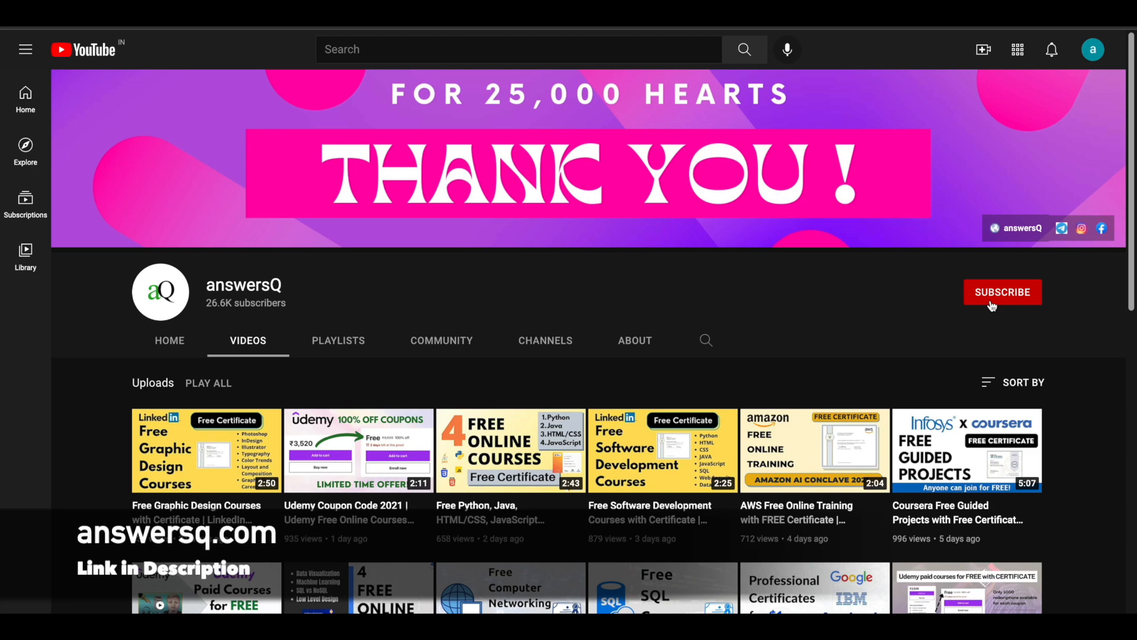
pyautogui.moveTo(903, 328)
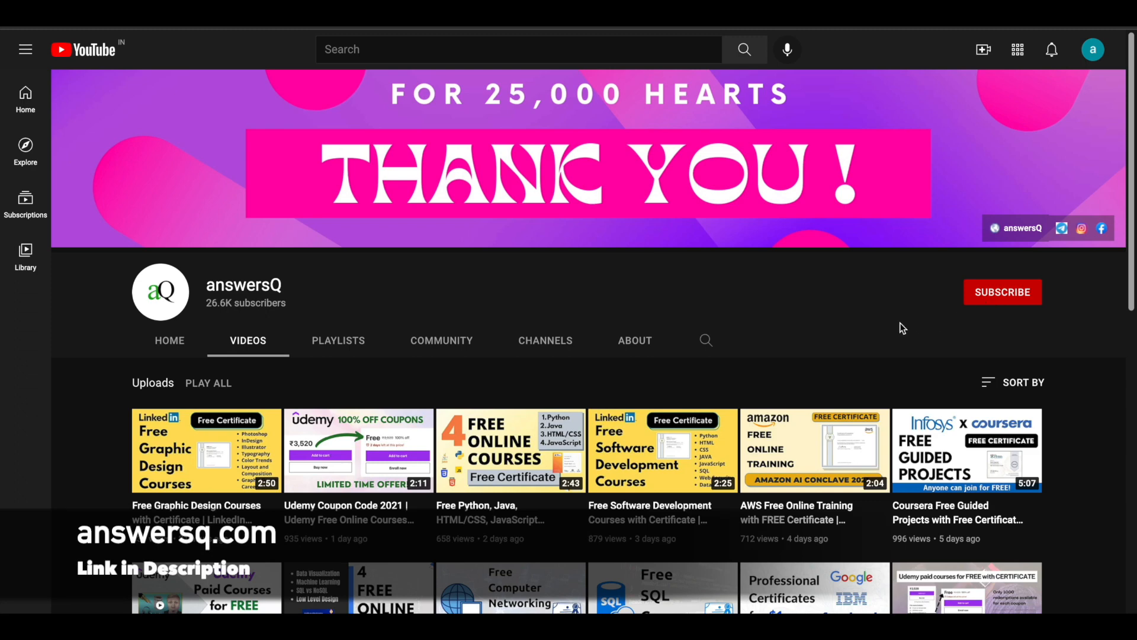
pyautogui.moveTo(869, 331)
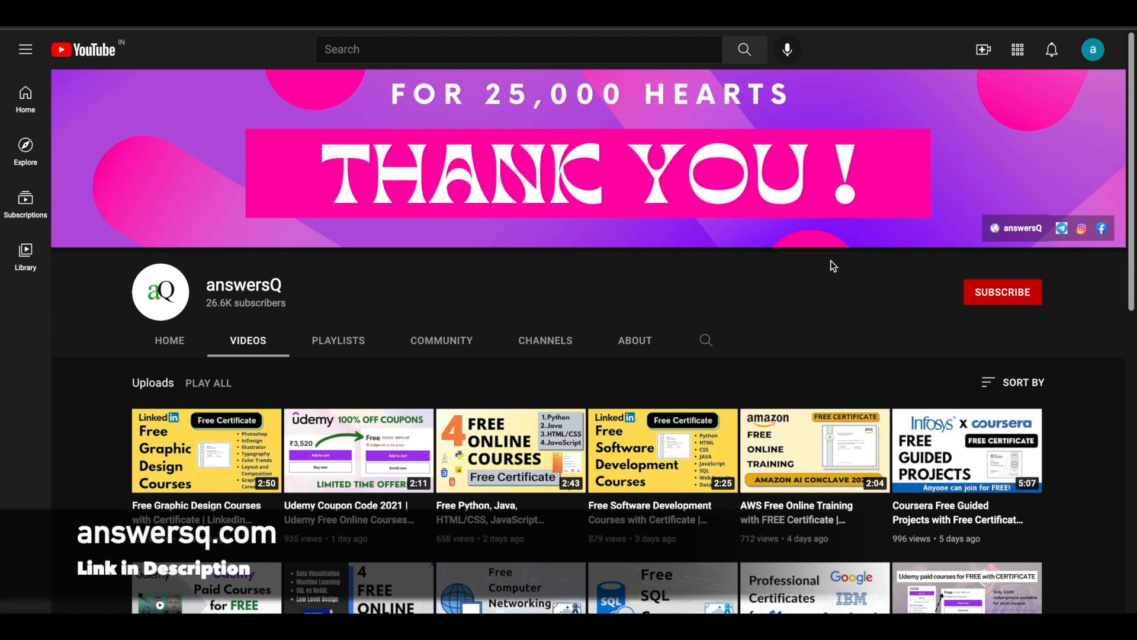
pyautogui.moveTo(790, 308)
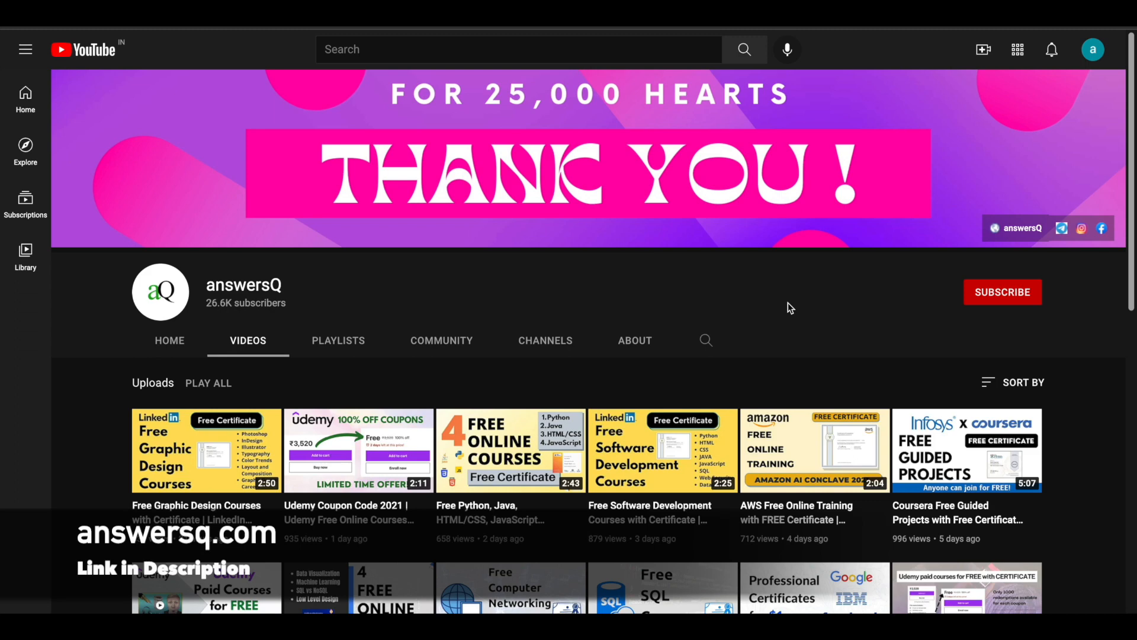